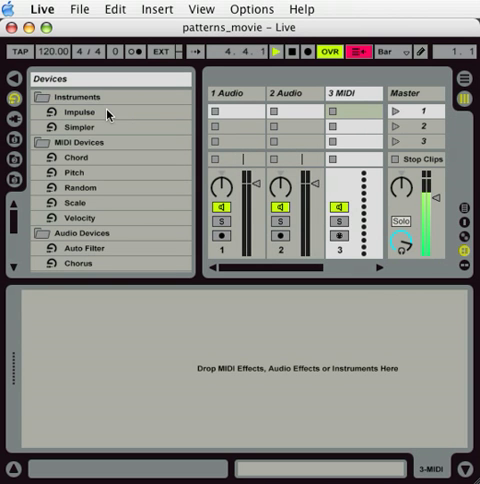
- Pick Impulse from the Instruments folder and place it on the 3 MIDI track
click(90, 111)
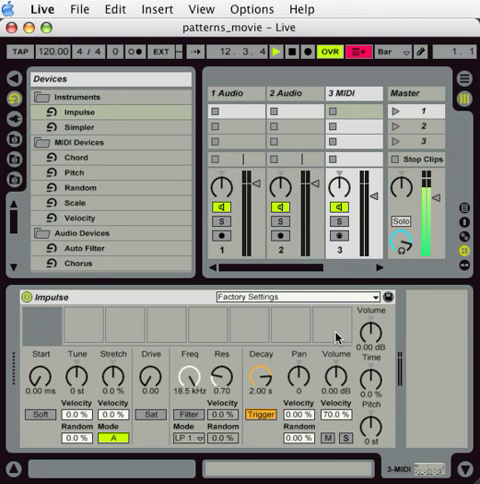
- Load the Tresor94 kit into Impulse and arm the 3 MIDI track for recording
click(305, 297)
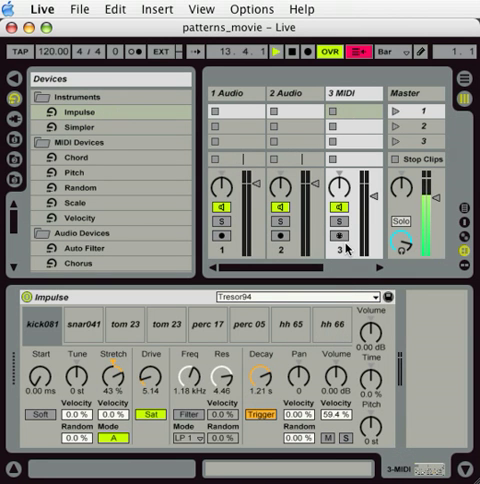
click(332, 242)
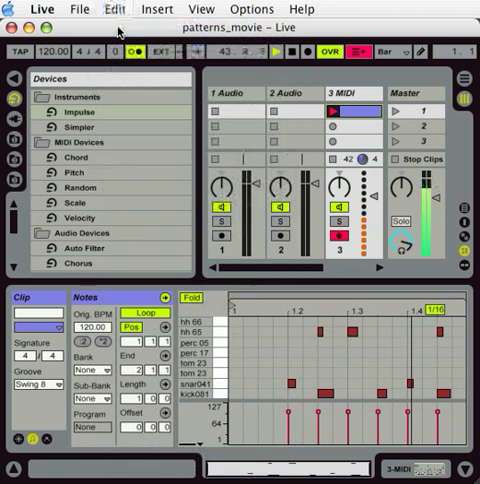
- Open the Edit menu to reach the Record Quantization options
click(114, 9)
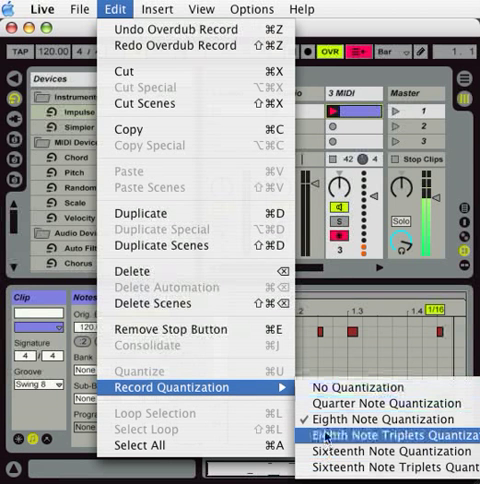
mouse_move(356, 387)
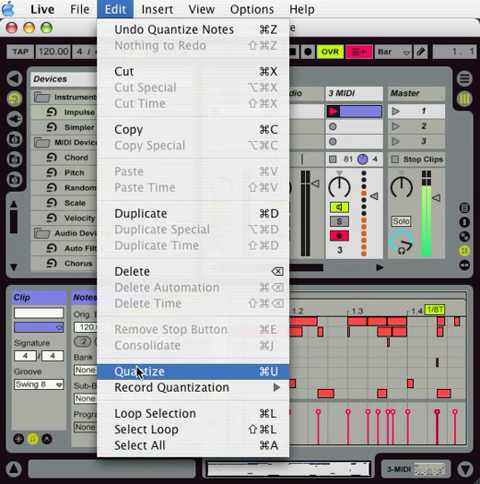
- Quantize the drum clip's notes in the MIDI editor so they snap to the grid
click(145, 371)
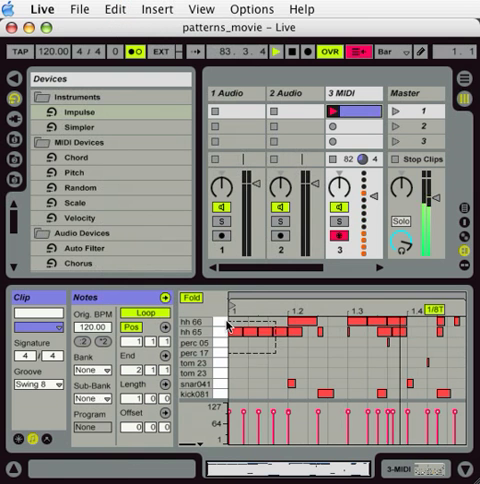